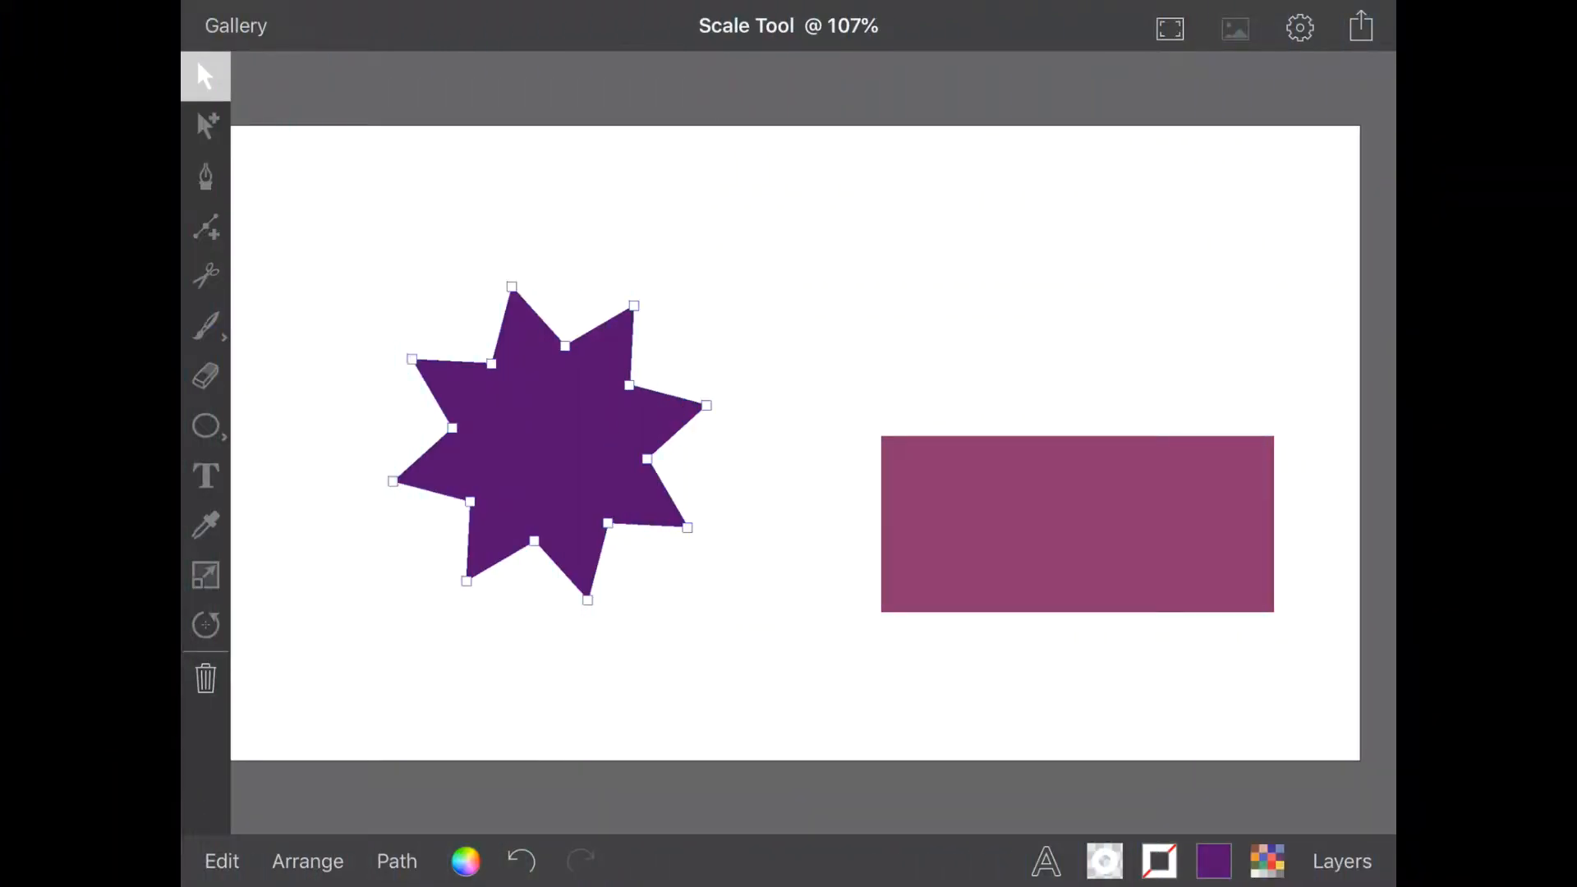
# Activate the Scale tool for the selected purple star and bring up the Snapping settings
pyautogui.click(205, 575)
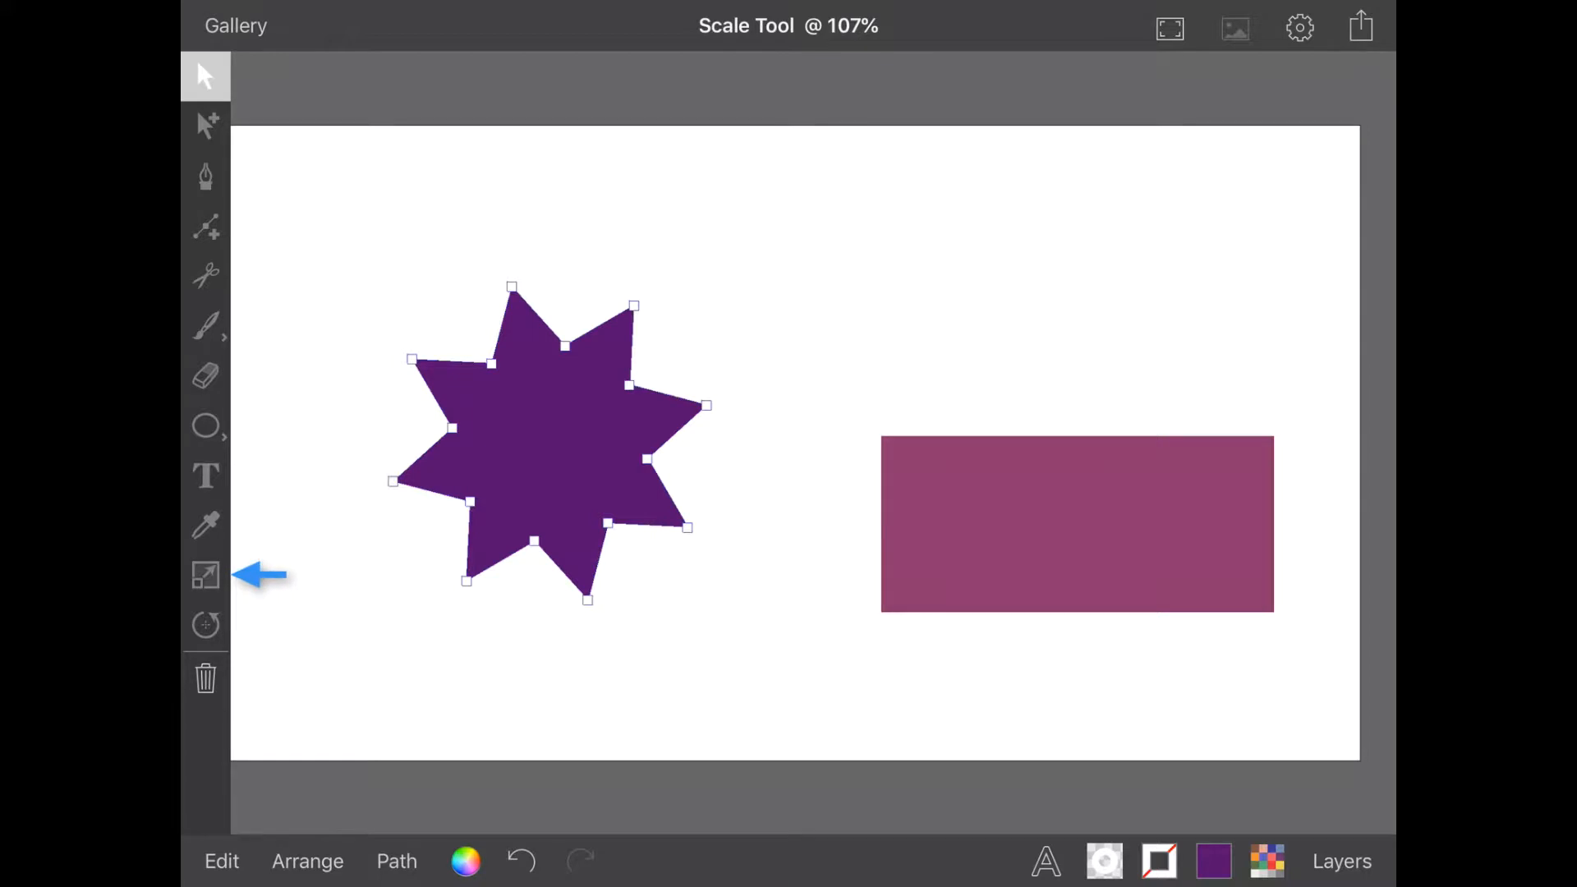
pyautogui.click(206, 575)
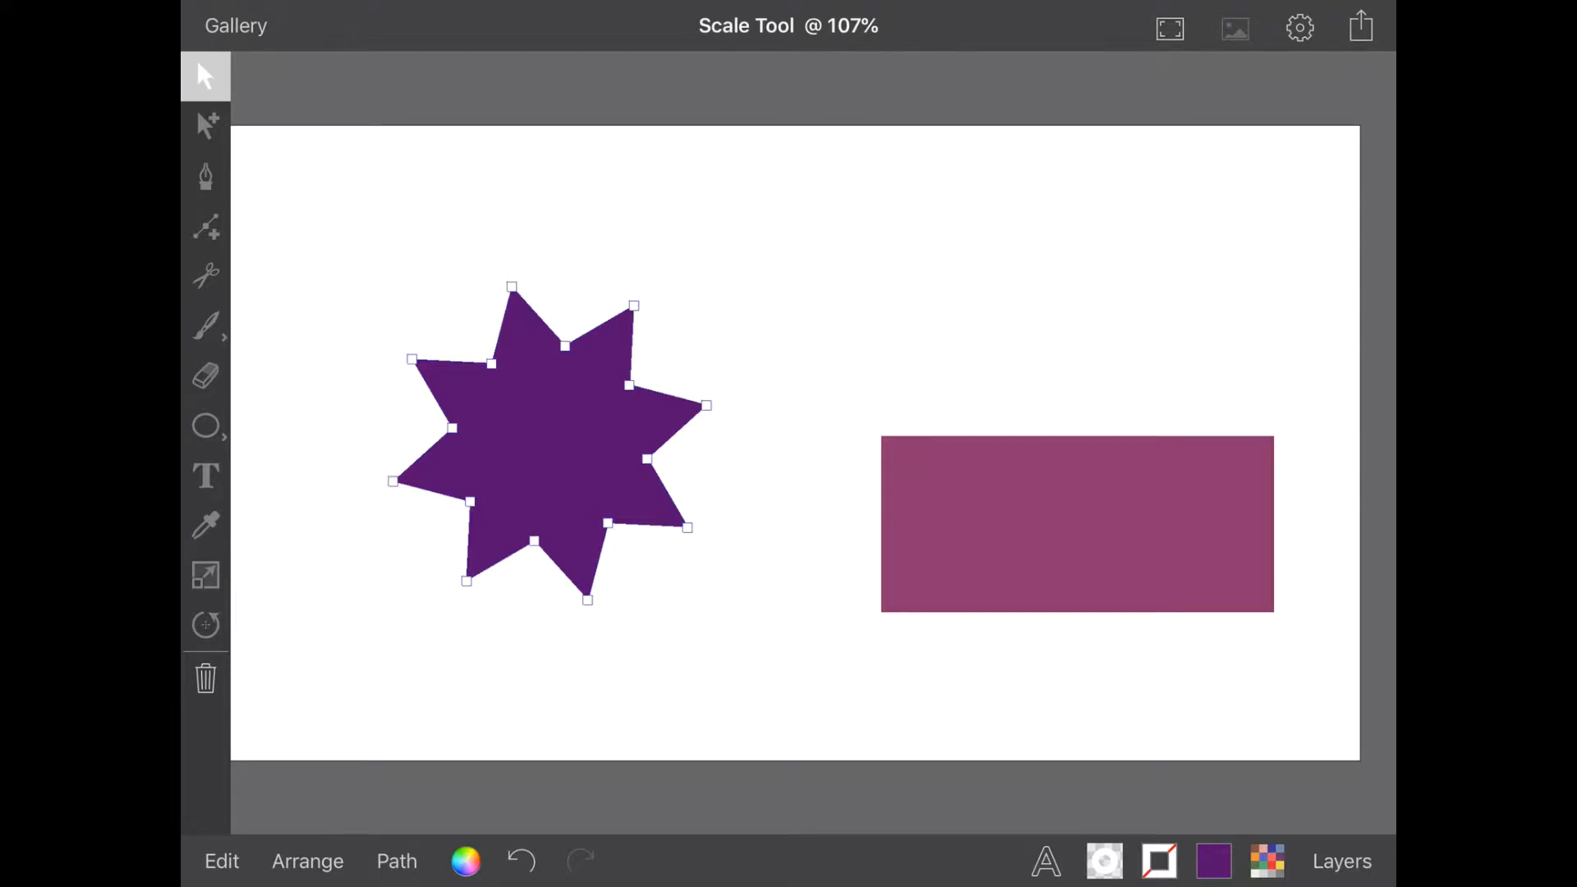
pyautogui.click(205, 575)
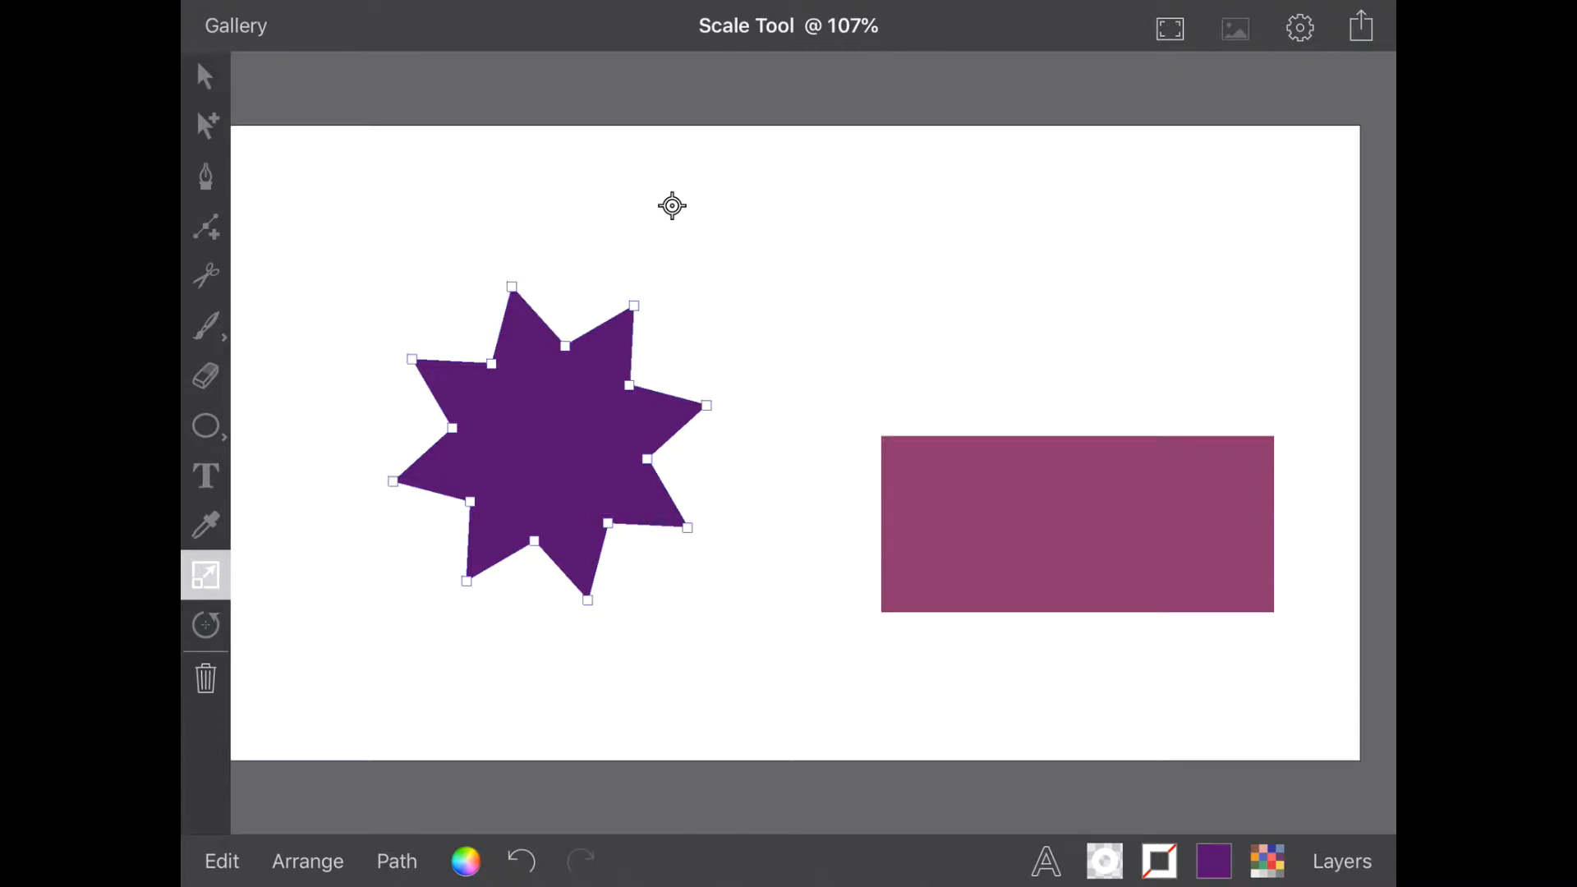
pyautogui.click(1298, 26)
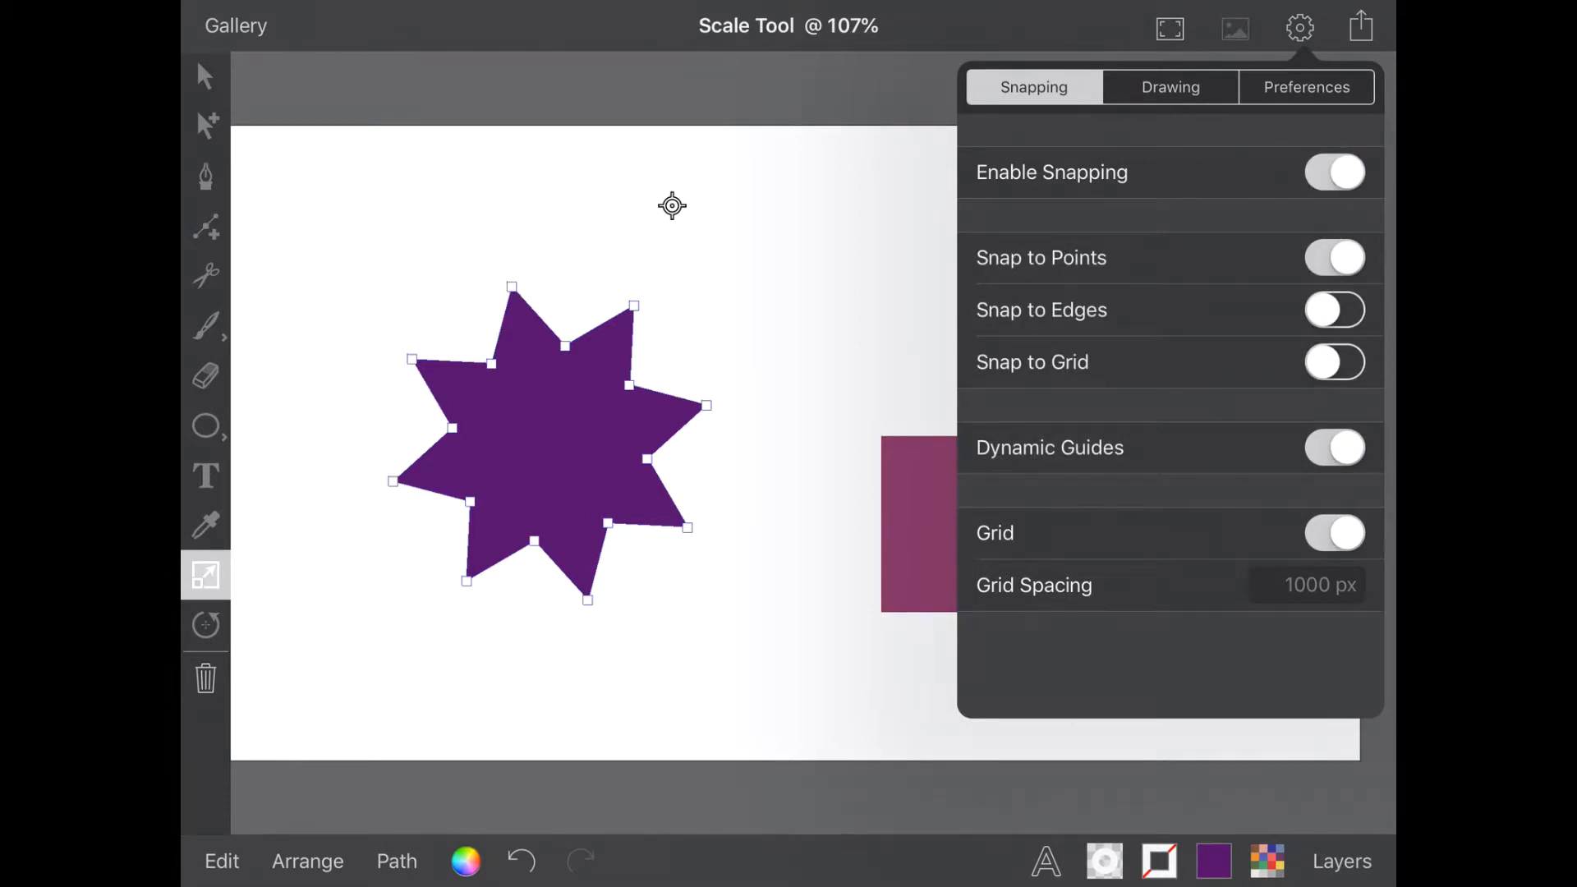
pyautogui.click(1299, 28)
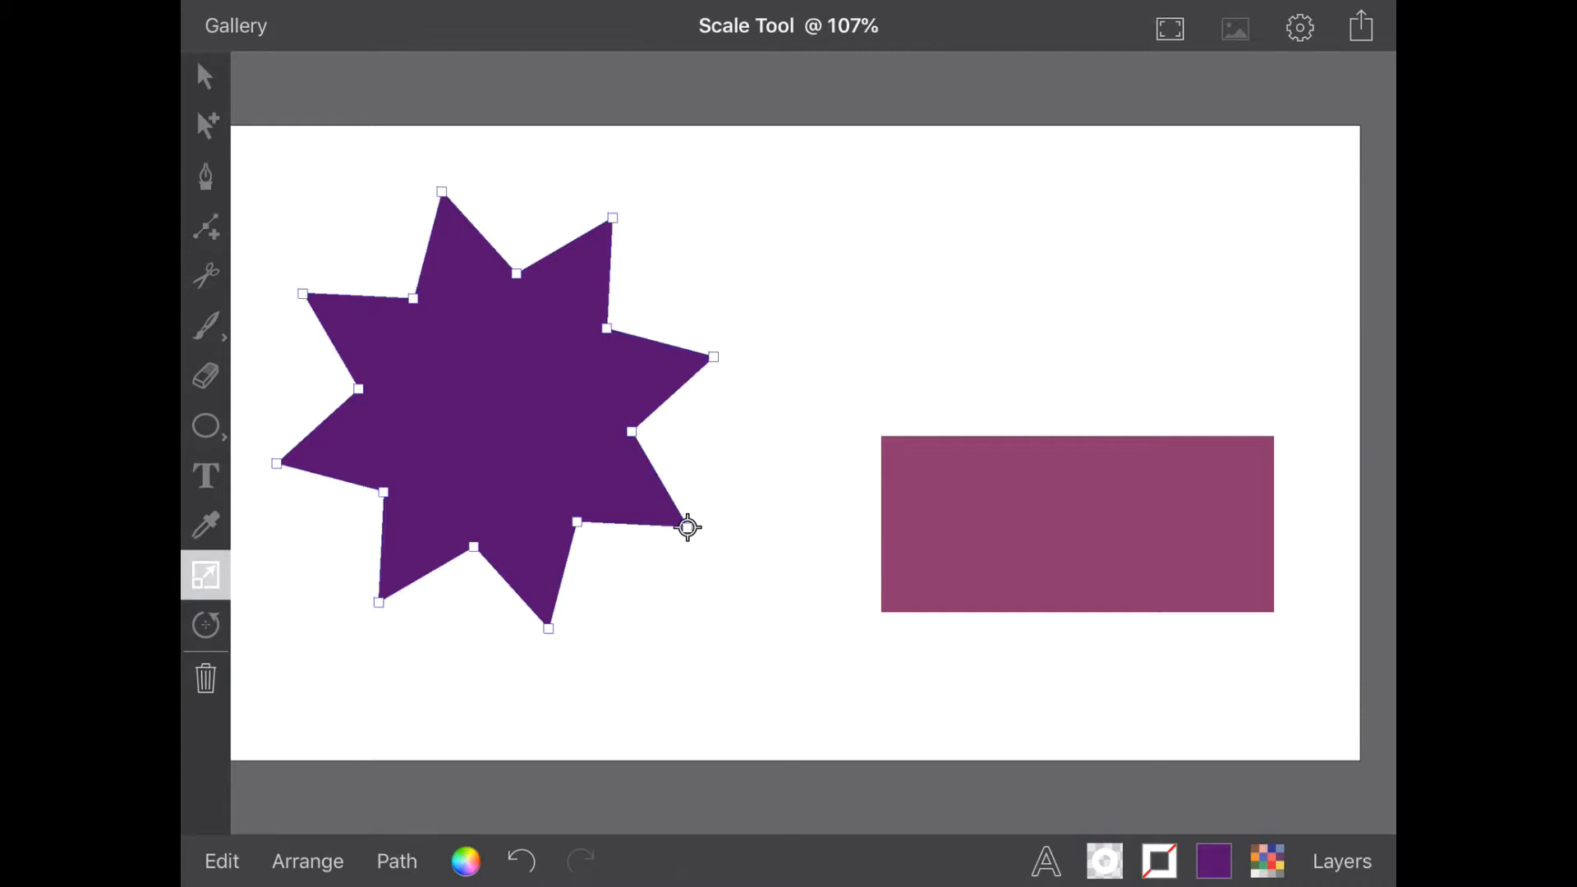
# Enlarge the star about its lower-right point as pivot and switch to Direct Selection
pyautogui.click(206, 123)
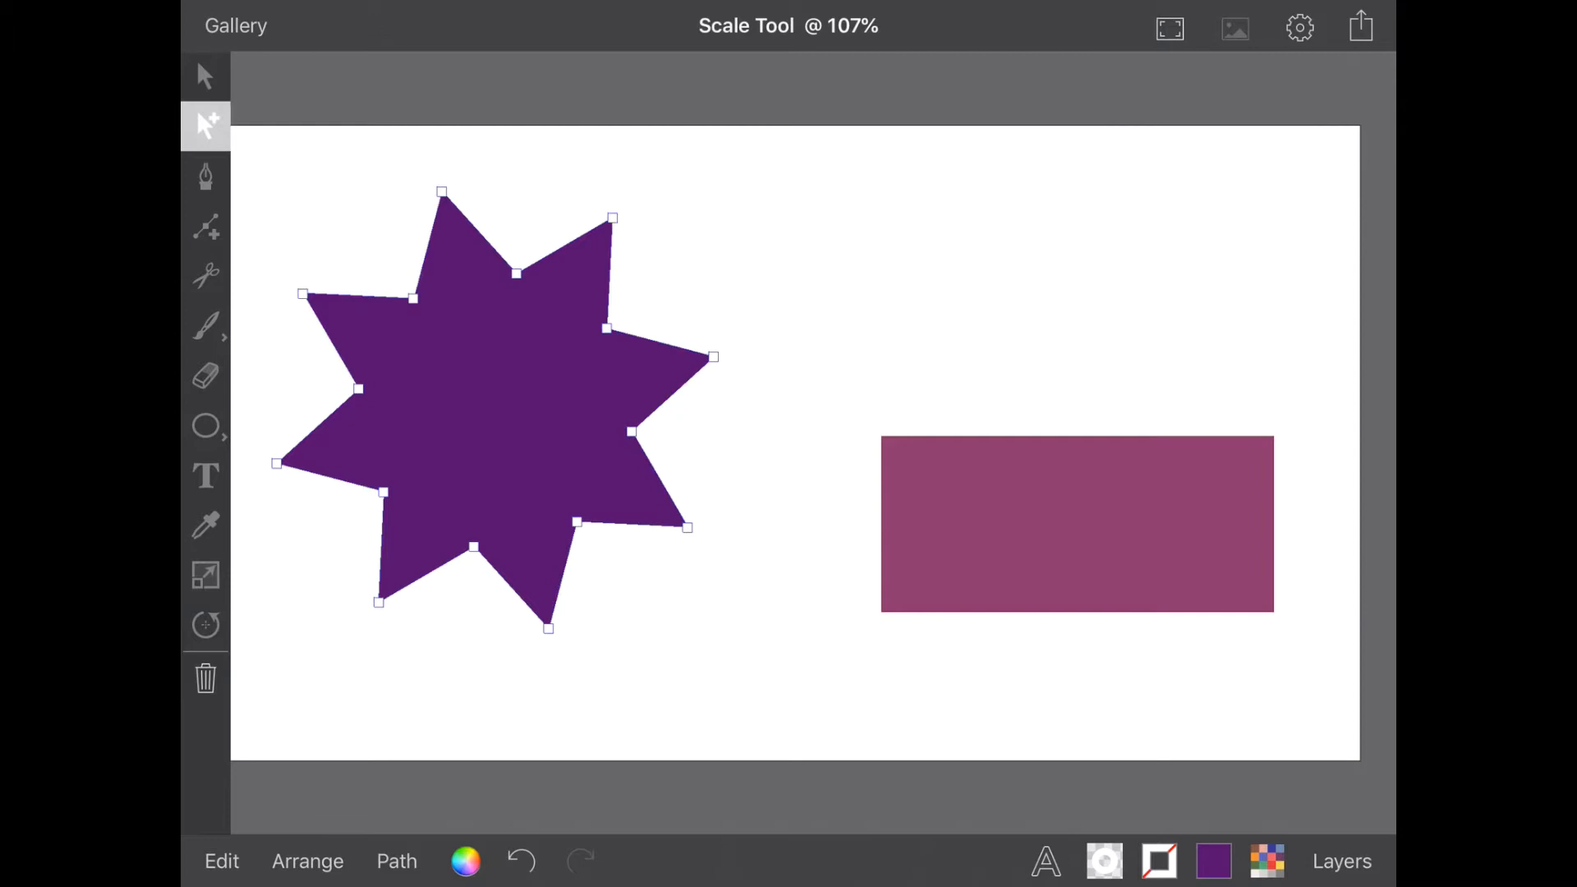